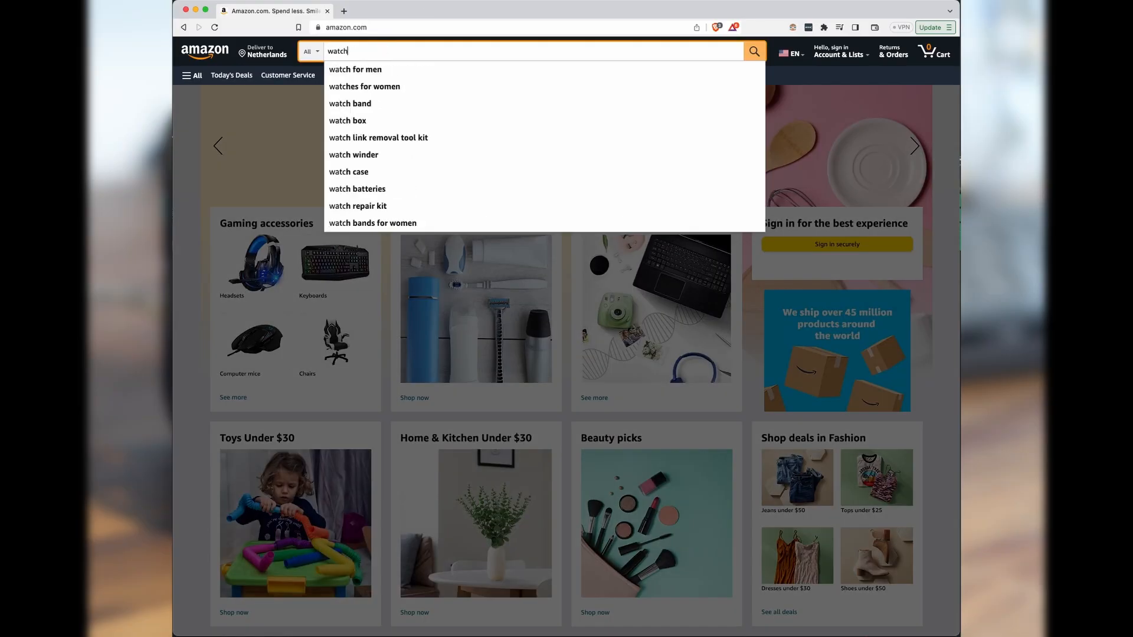
# - Search Amazon for watch winders and scroll through the product listings
pyautogui.click(353, 155)
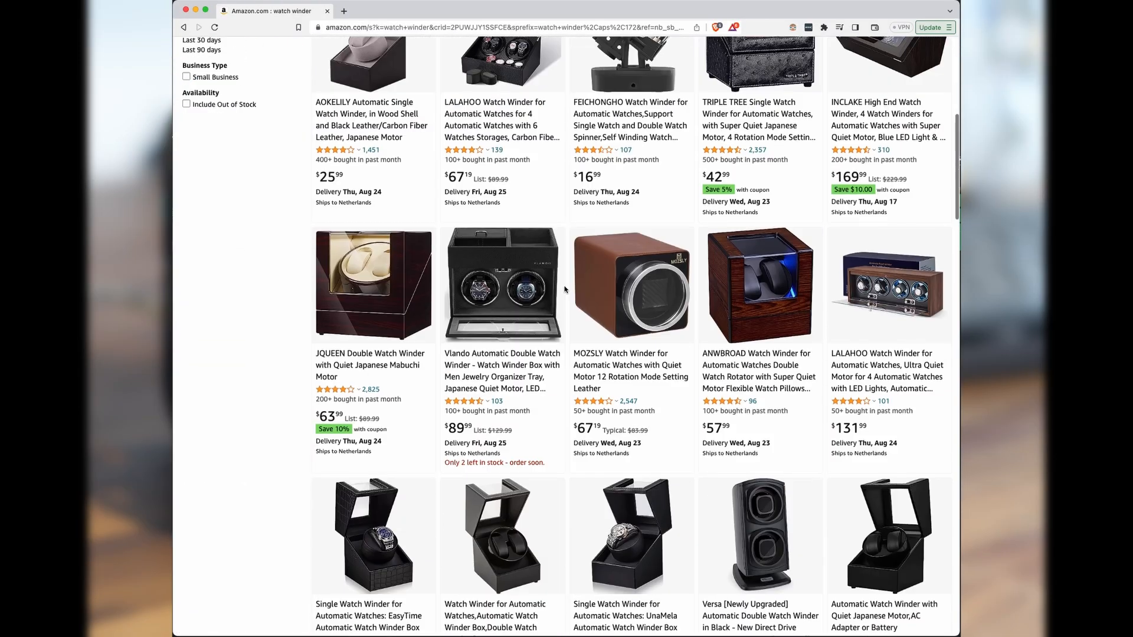
pyautogui.scroll(-3)
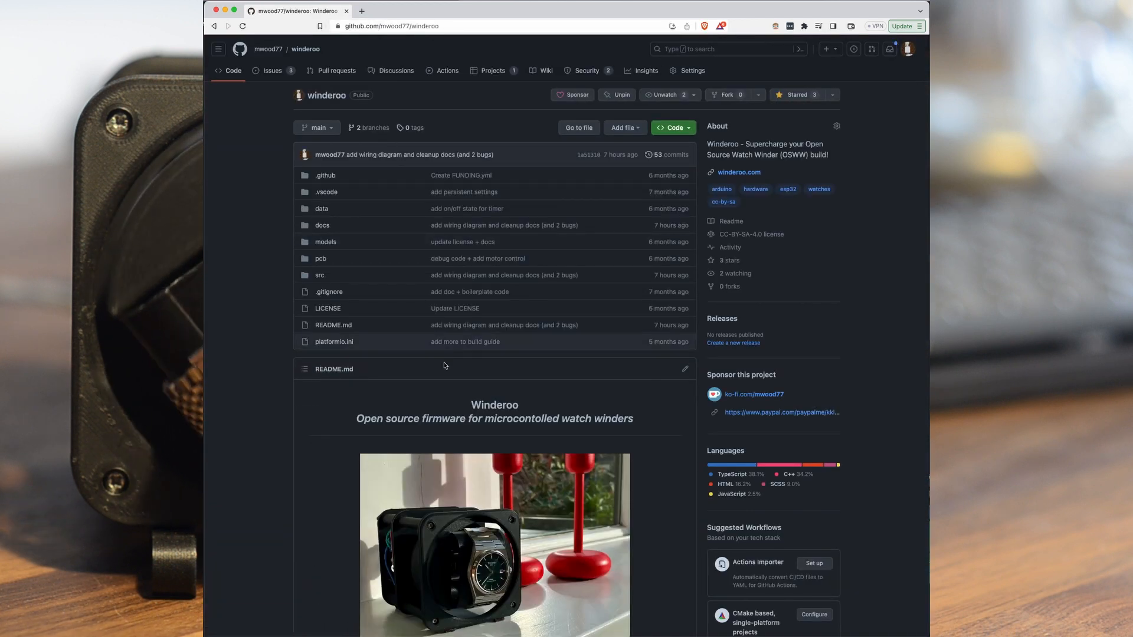
pyautogui.scroll(-3)
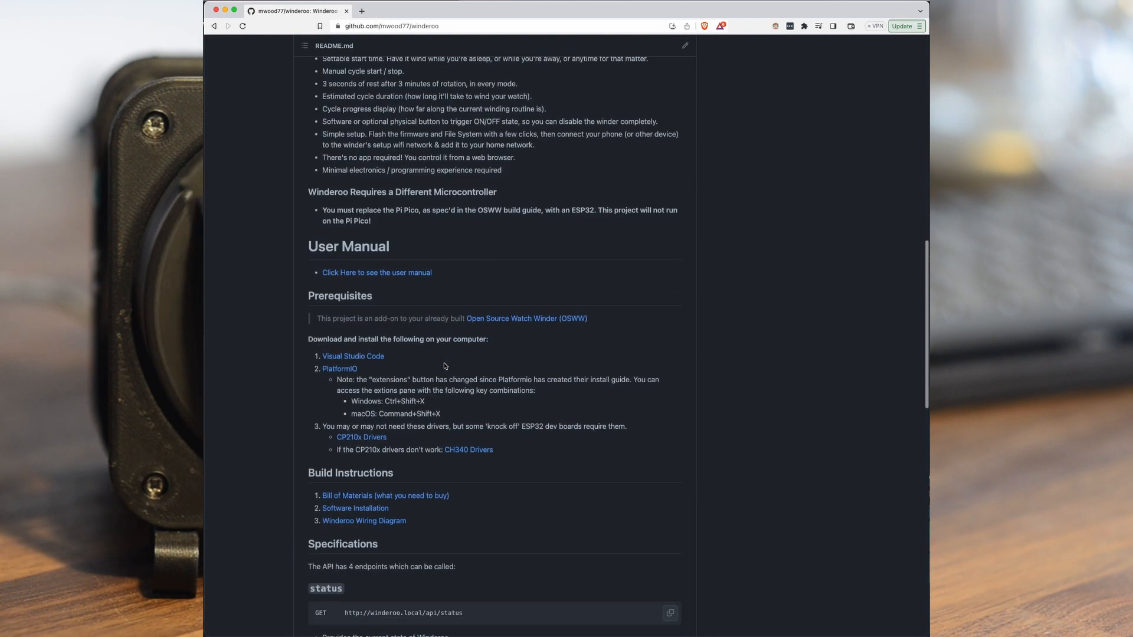
pyautogui.scroll(-3)
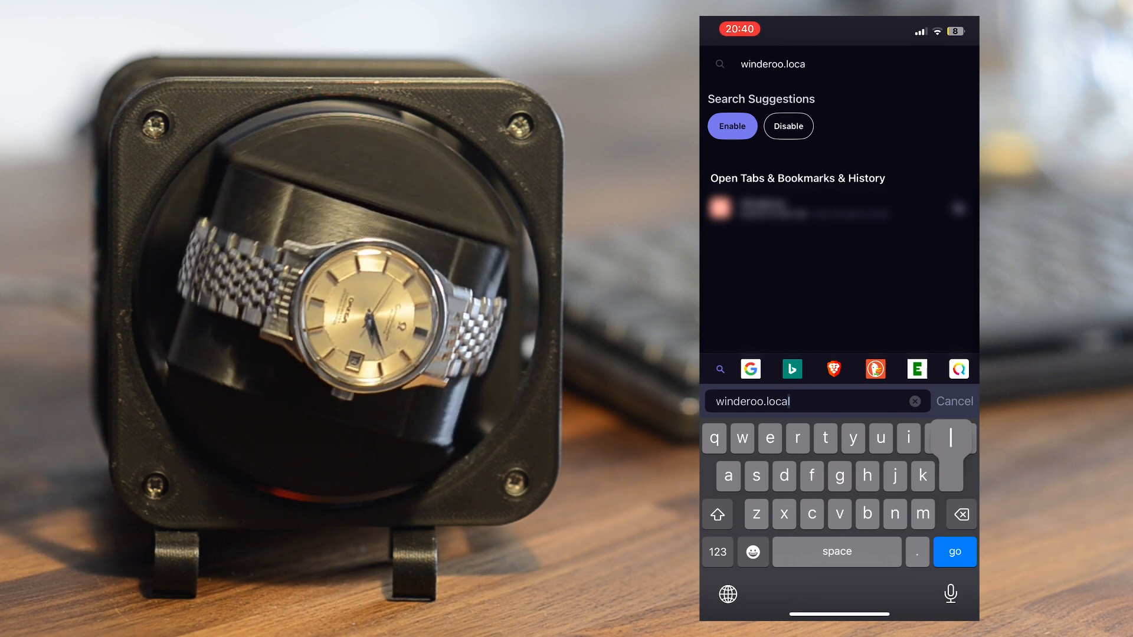
# - Load winderoo.local, set rotations per day to 500, pick start-time minutes, and start winding
pyautogui.click(954, 552)
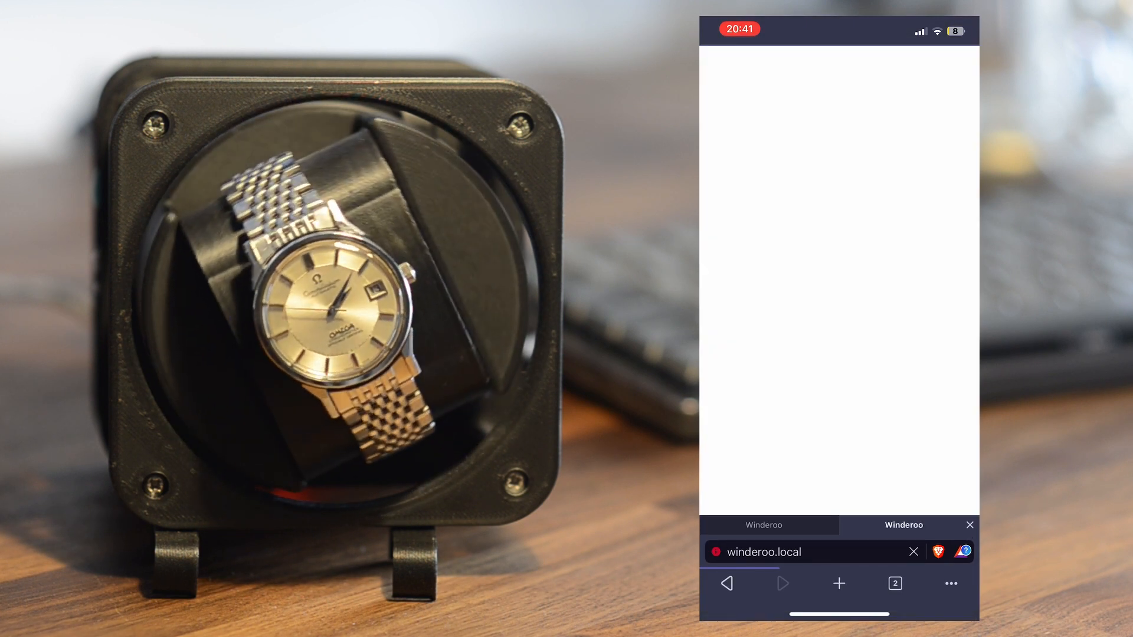
pyautogui.click(815, 552)
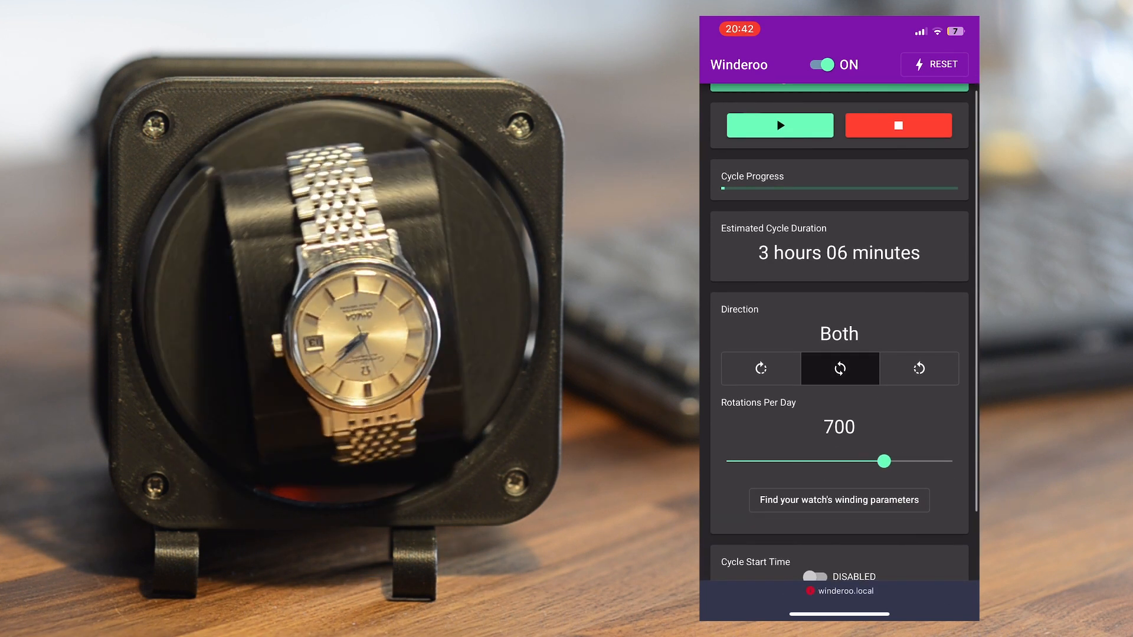
pyautogui.moveTo(884, 461); pyautogui.dragTo(833, 461)
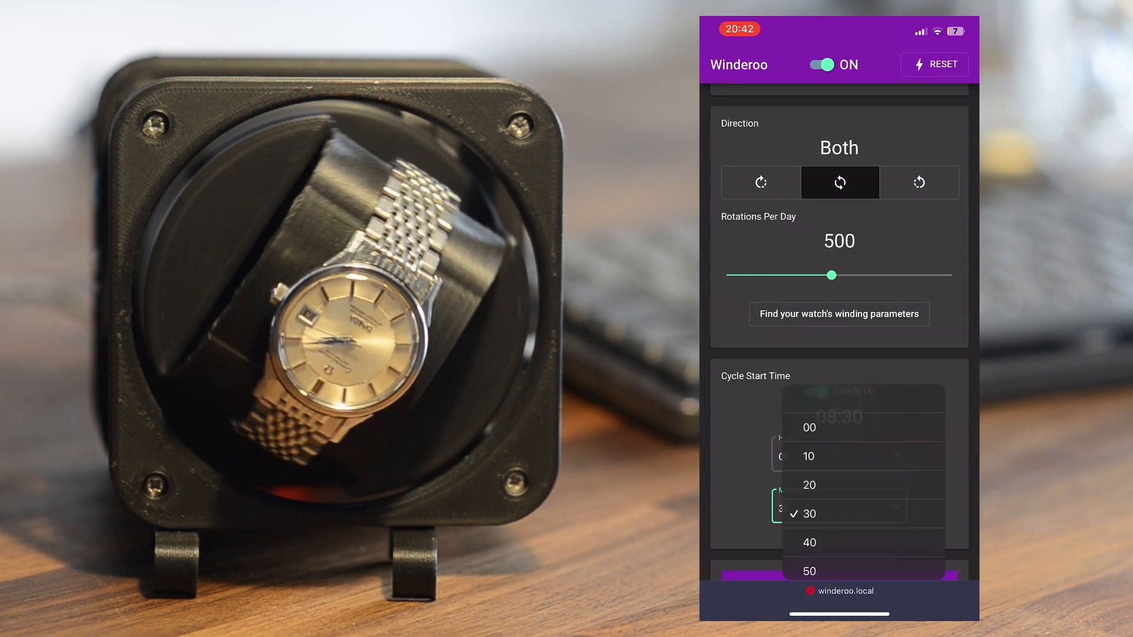
pyautogui.click(809, 514)
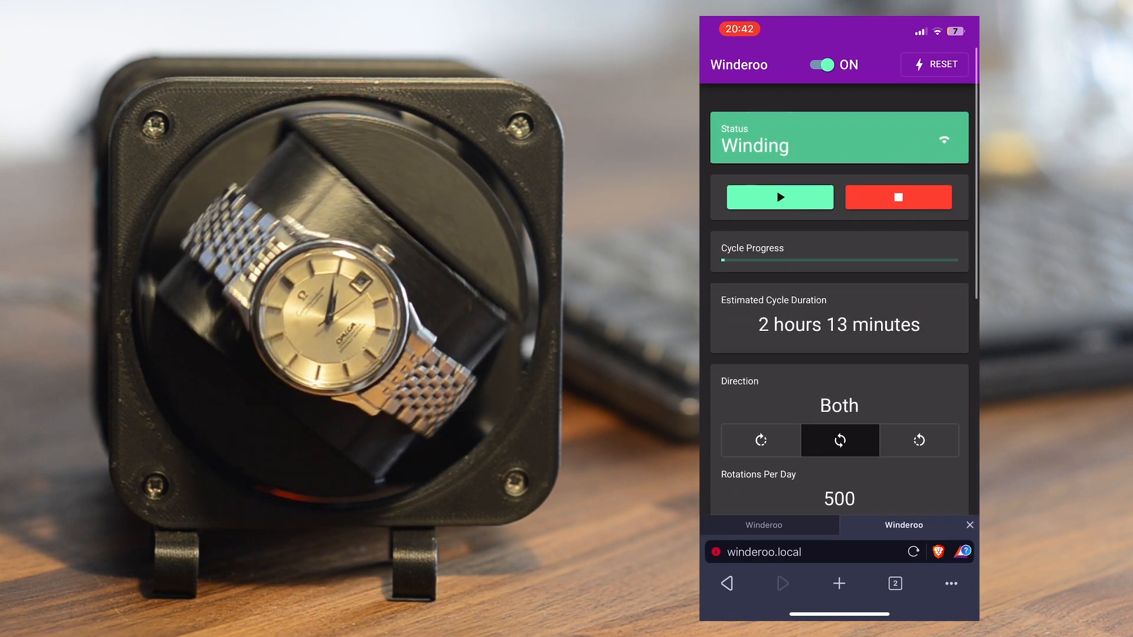
pyautogui.click(898, 197)
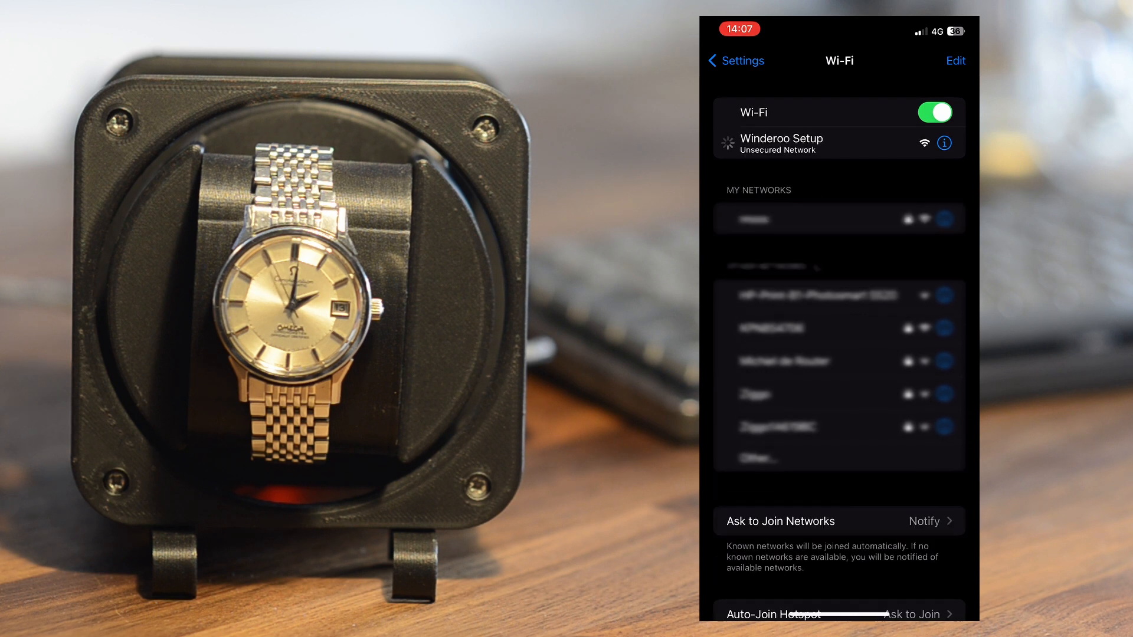
# - Connect the phone to the 'Winderoo Setup' Wi-Fi network
pyautogui.click(781, 143)
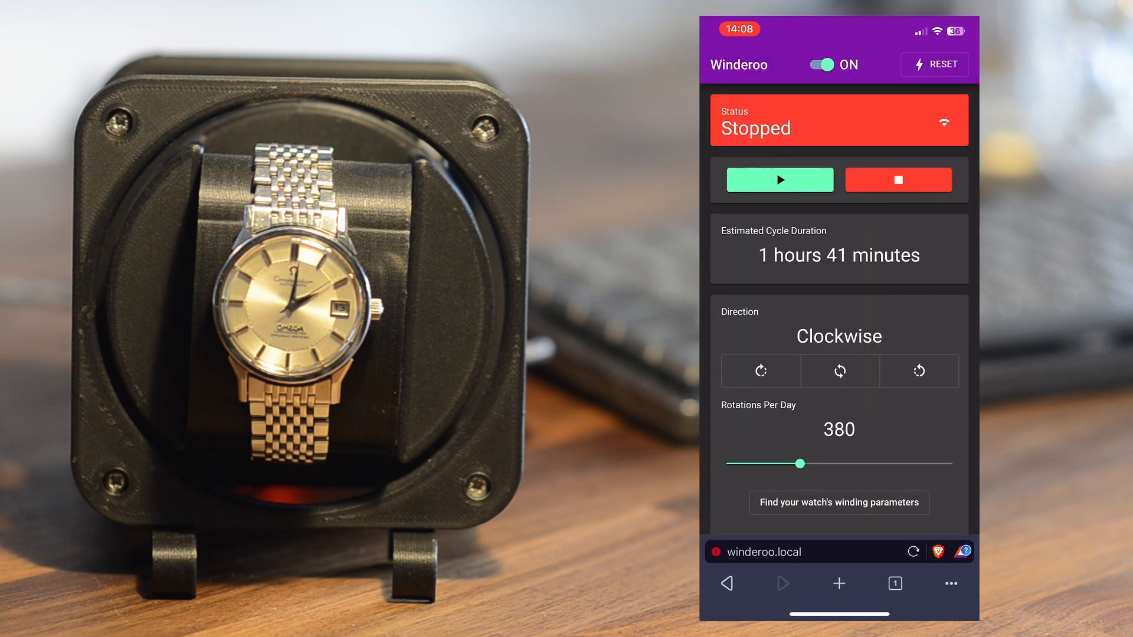
# - Start winding clockwise at 380 rotations per day and open the reset confirmation dialog
pyautogui.click(779, 179)
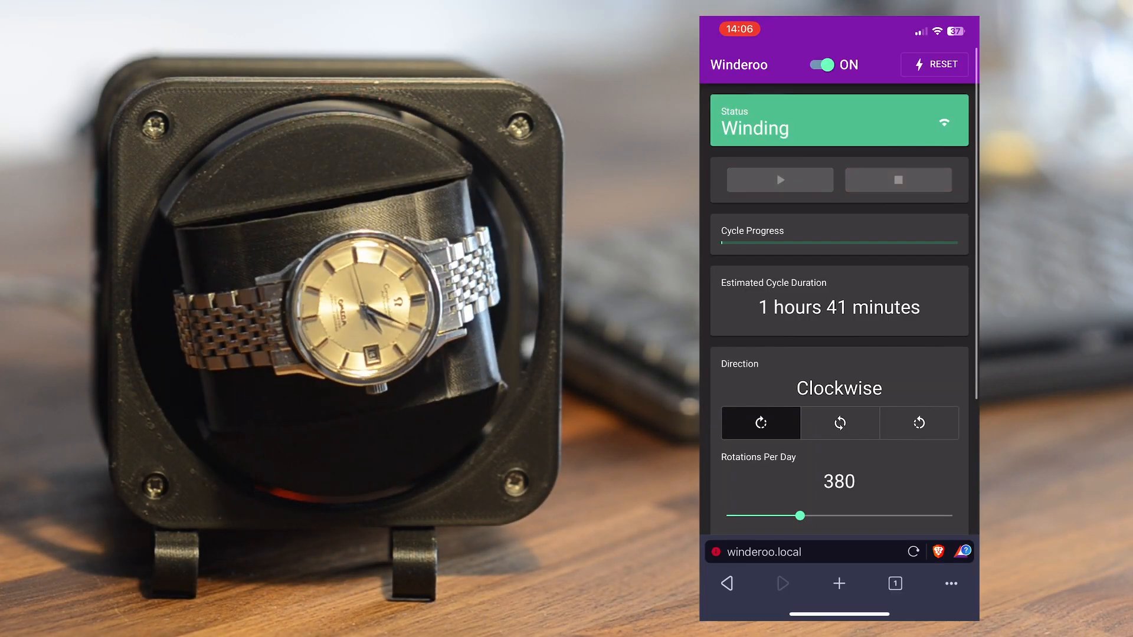
pyautogui.click(934, 65)
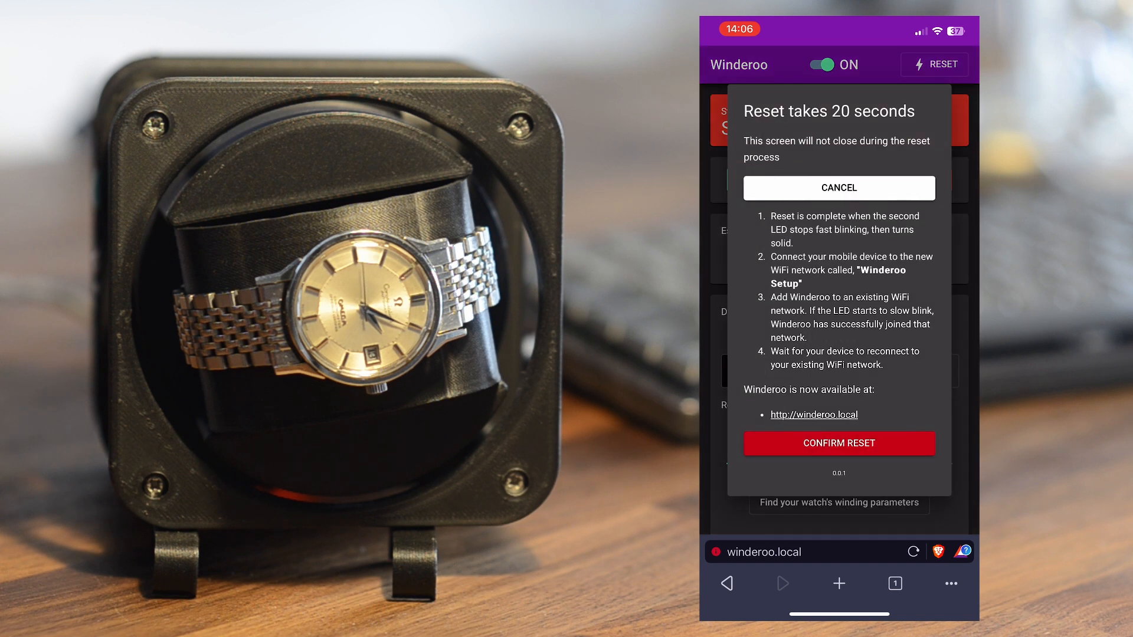